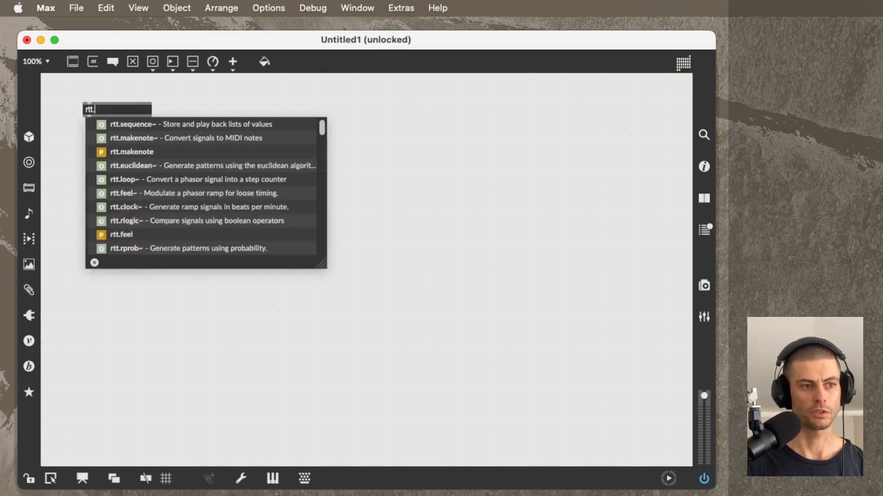
Create an rtt.clock~ object and search Snippets for a scope to display its ramp
click(126, 206)
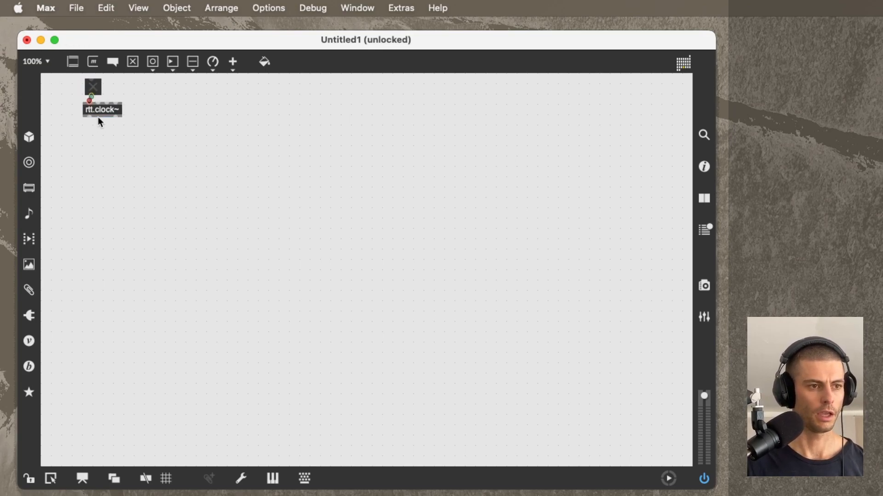
click(28, 289)
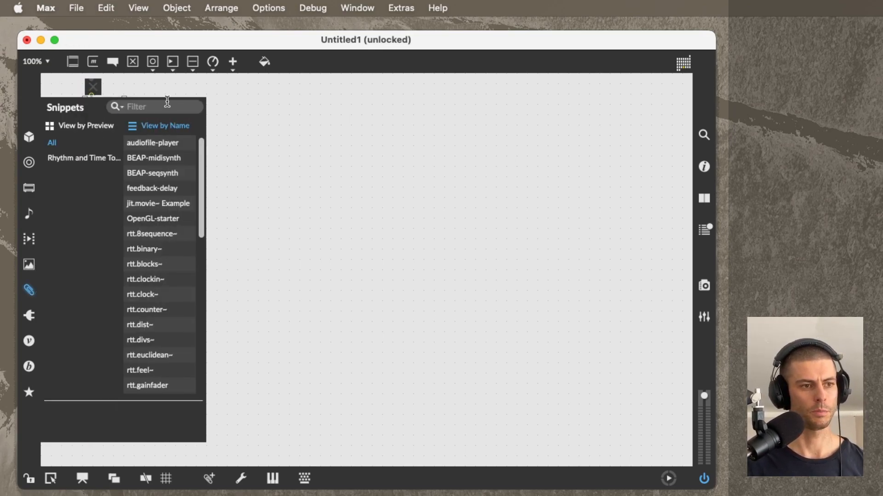
text(scope)
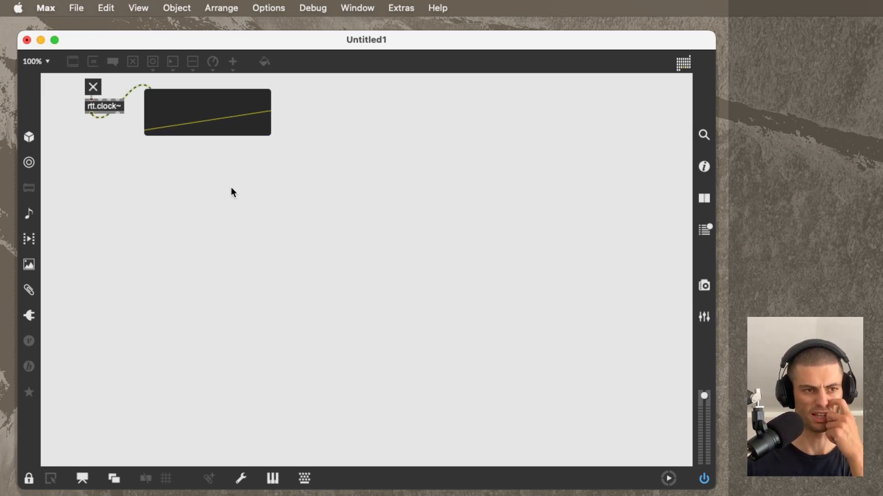
mouse_move(170, 241)
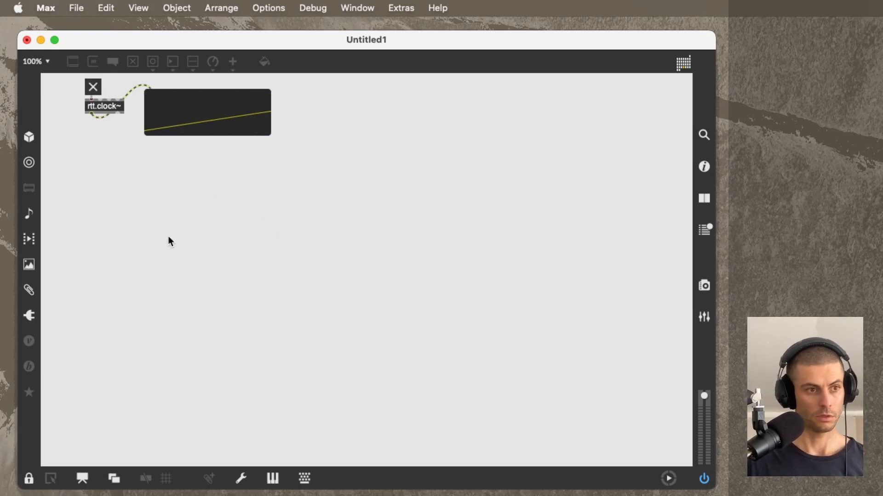
Create rtt.loop~ and wire its step output into a new scope beneath it
text(rtt.loop~)
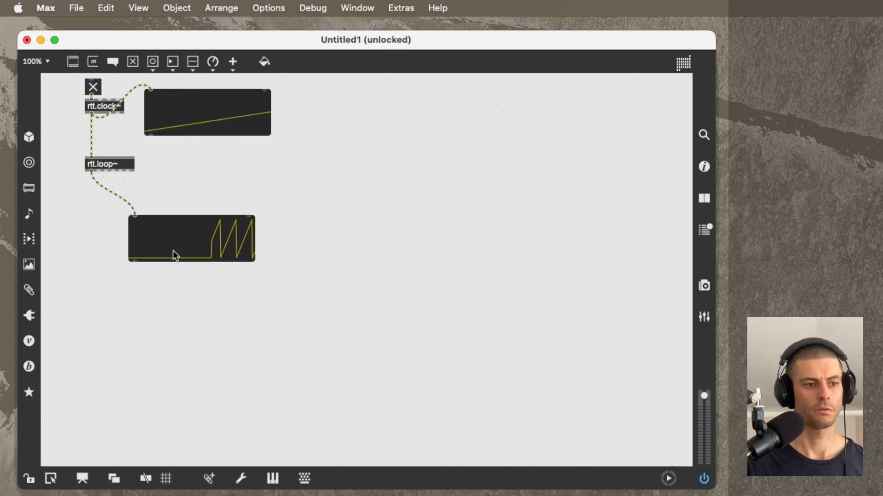
drag(192, 239, 256, 217)
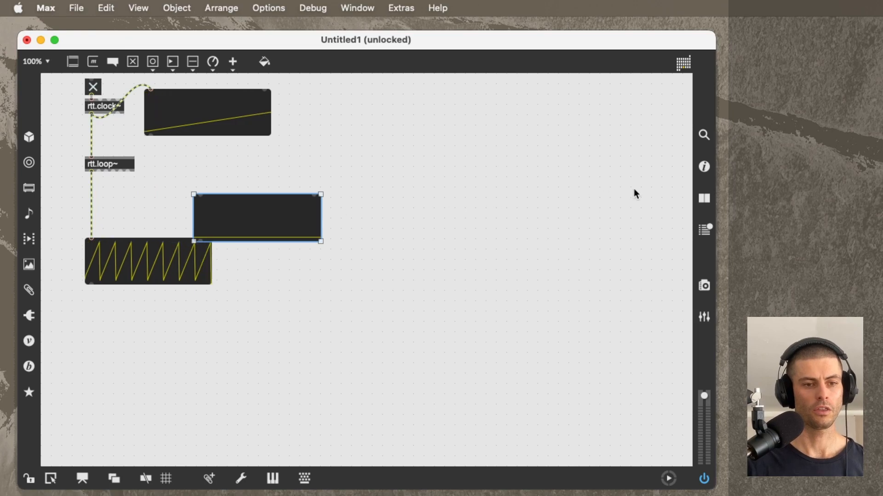
click(704, 167)
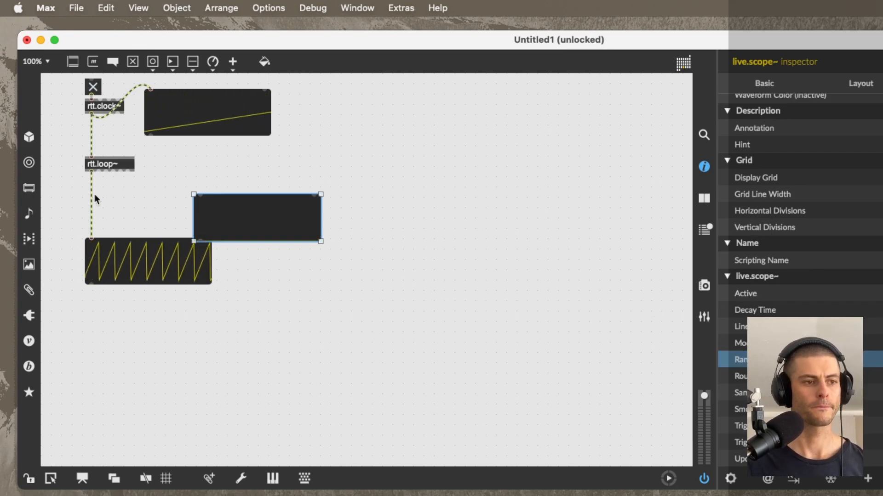
drag(257, 218, 180, 209)
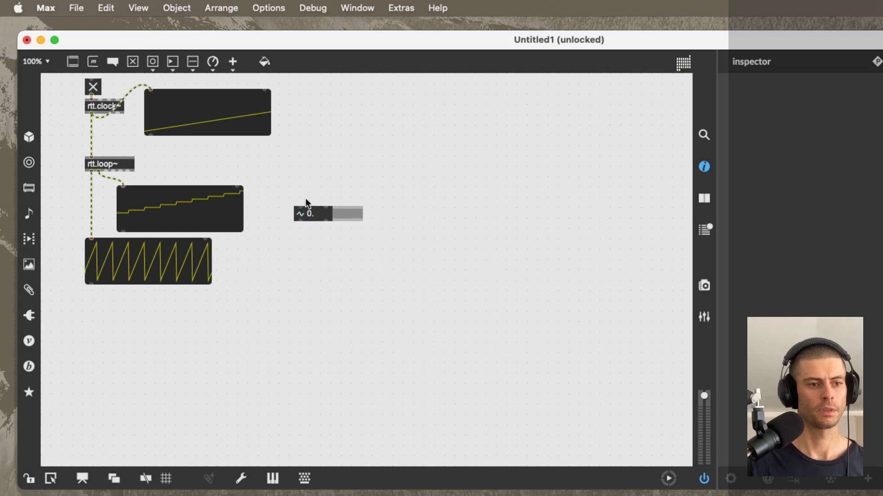
Place the number display beside the step scope and move the trigger scope lower
drag(121, 183, 299, 202)
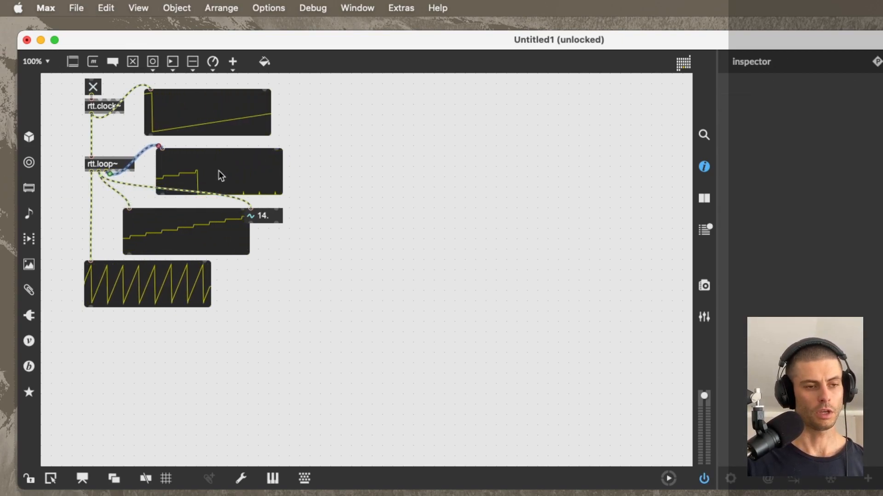
click(219, 171)
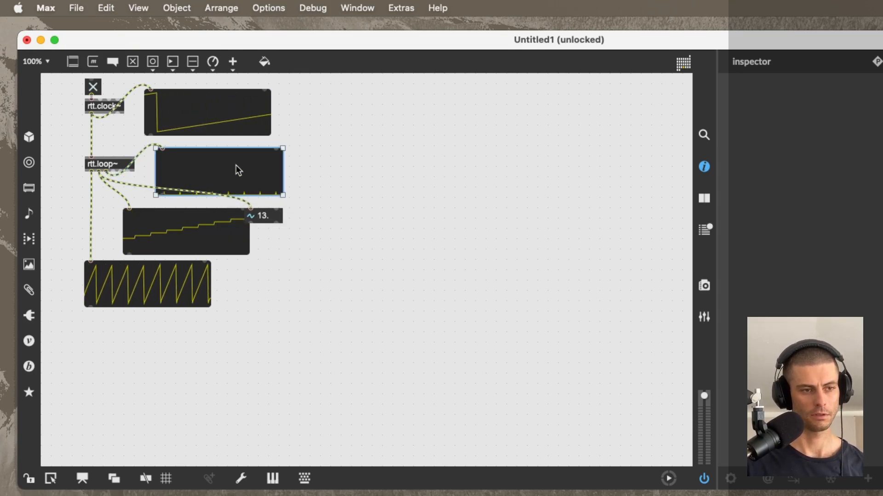
drag(220, 172, 327, 276)
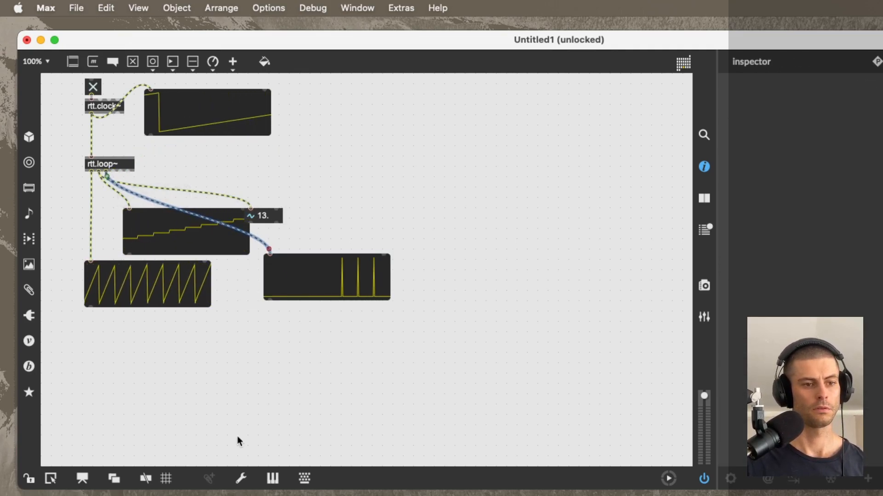
click(148, 284)
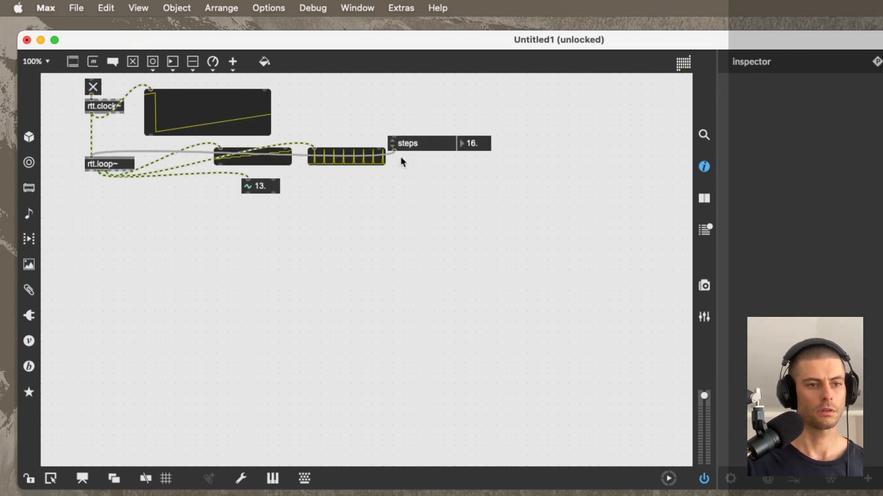
Add steps and subdiv controls (16) to rtt.loop~ and align its scopes and display
right_click(104, 163)
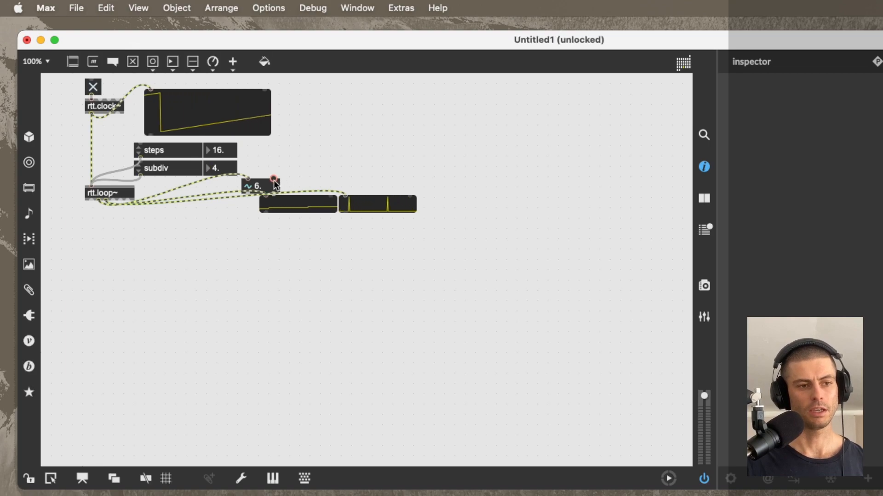
drag(258, 186, 180, 232)
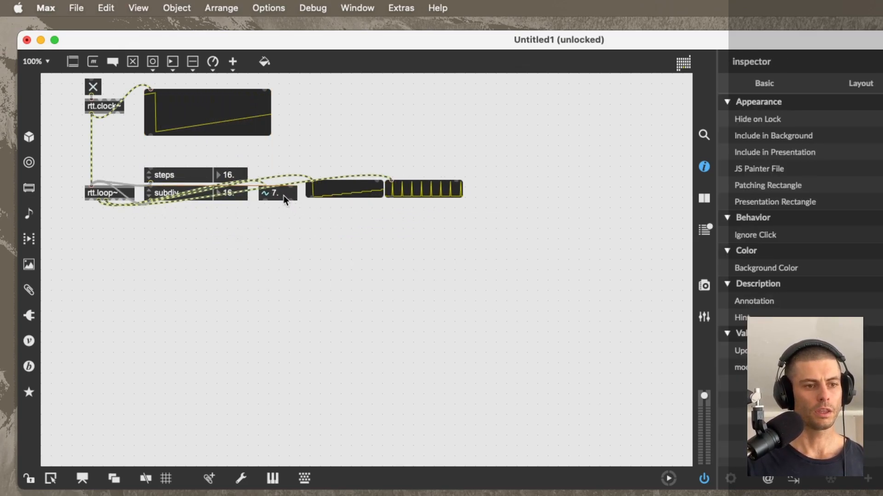
Insert the rtt.feel~ snippet below the loop from the Snippets library
click(103, 246)
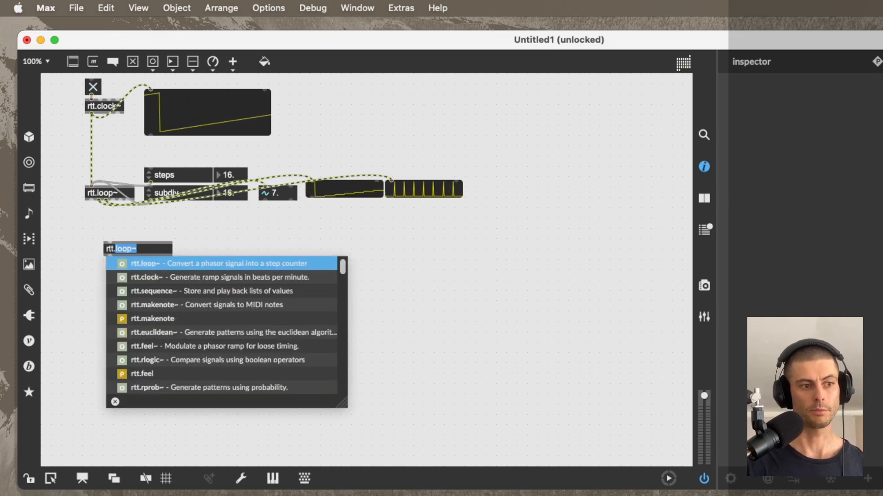
text(rtt.feel~)
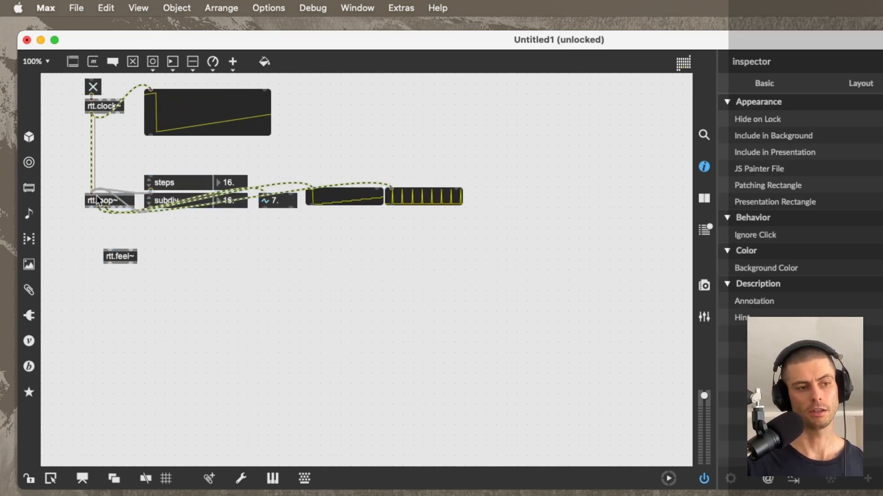
click(120, 258)
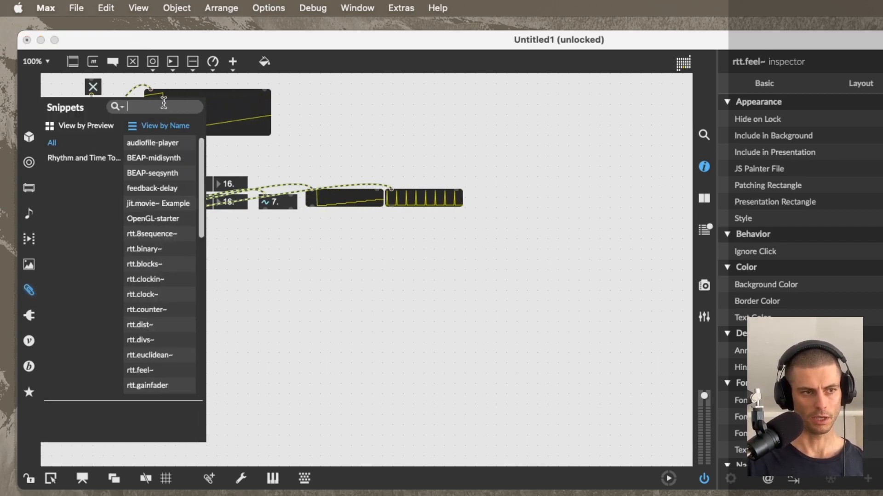
text(rtt.feel~)
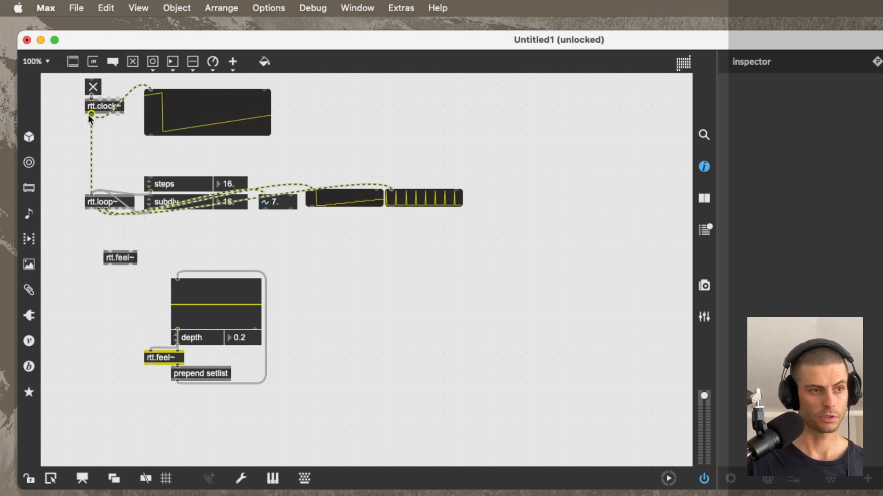
Connect the clock and loop outputs into rtt.feel~ and shrink the clock's ramp scope
drag(93, 194, 148, 366)
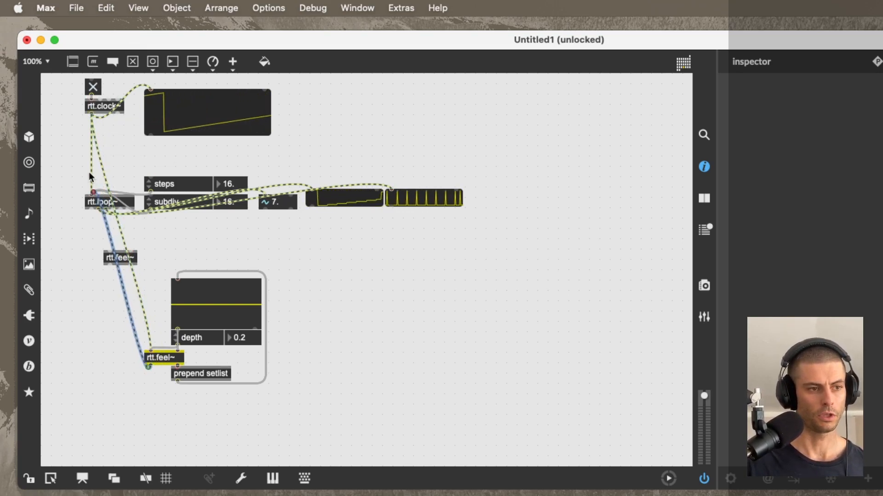
click(201, 373)
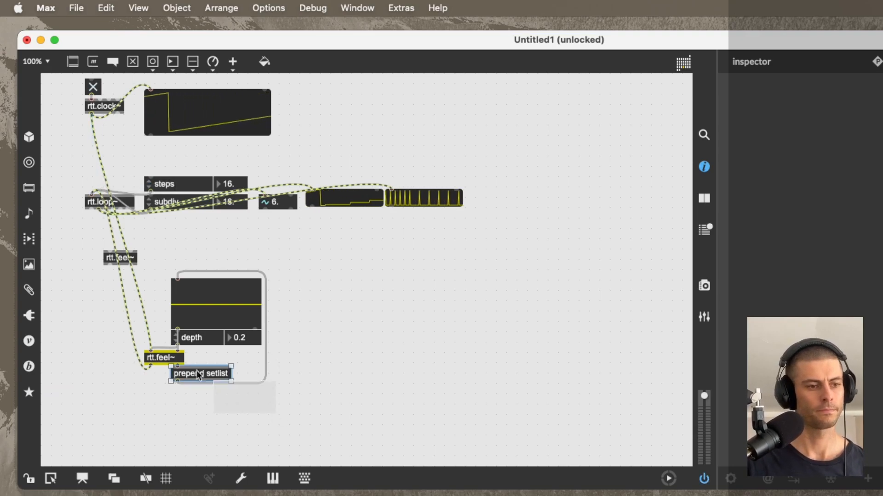
click(207, 113)
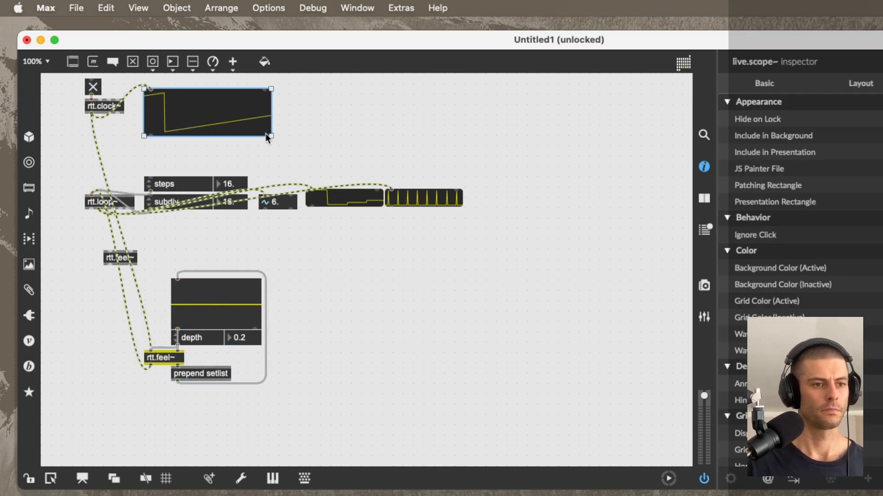
drag(271, 137, 239, 124)
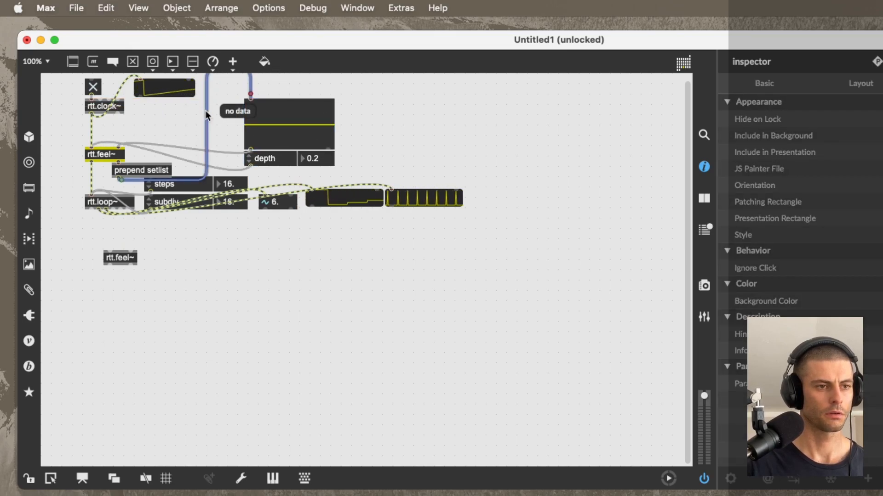
Enlarge the trigger pulse scope to match the ramp scope and set feel depth to 0
click(140, 170)
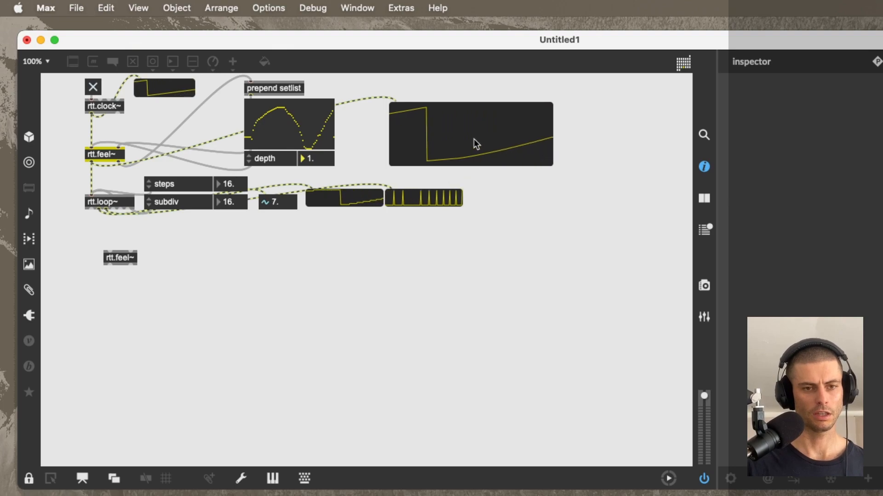
click(423, 198)
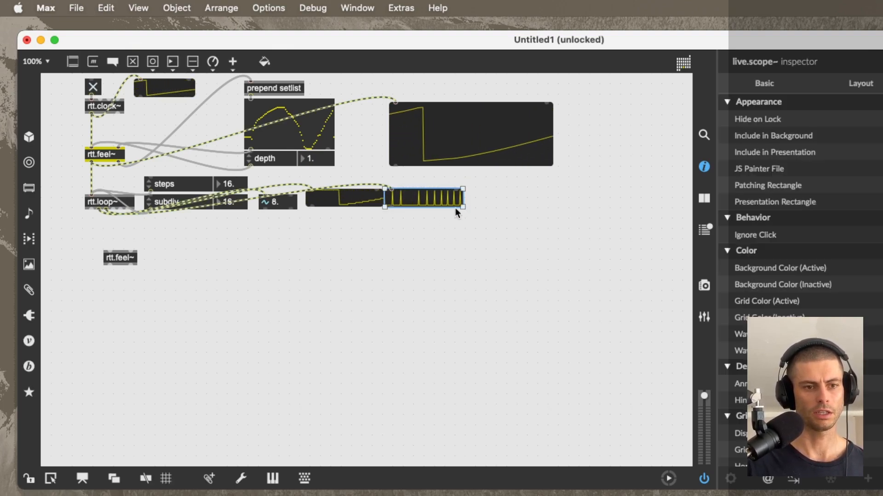
drag(461, 206, 563, 234)
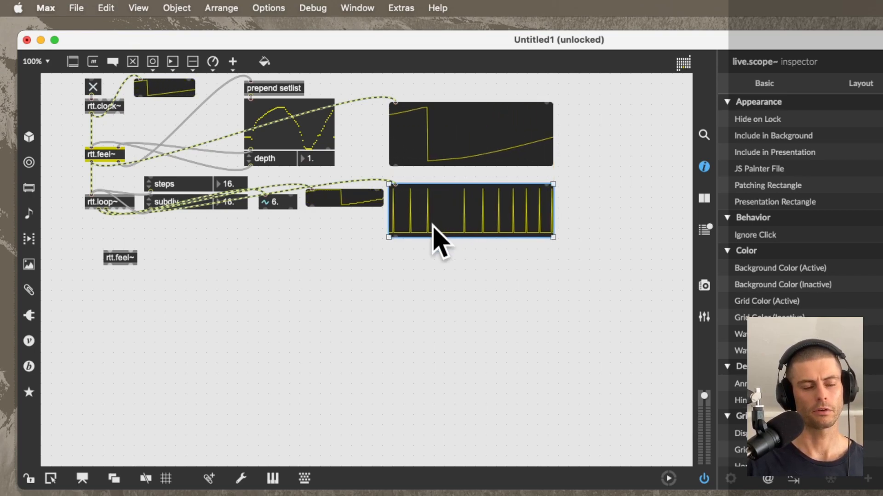
click(181, 186)
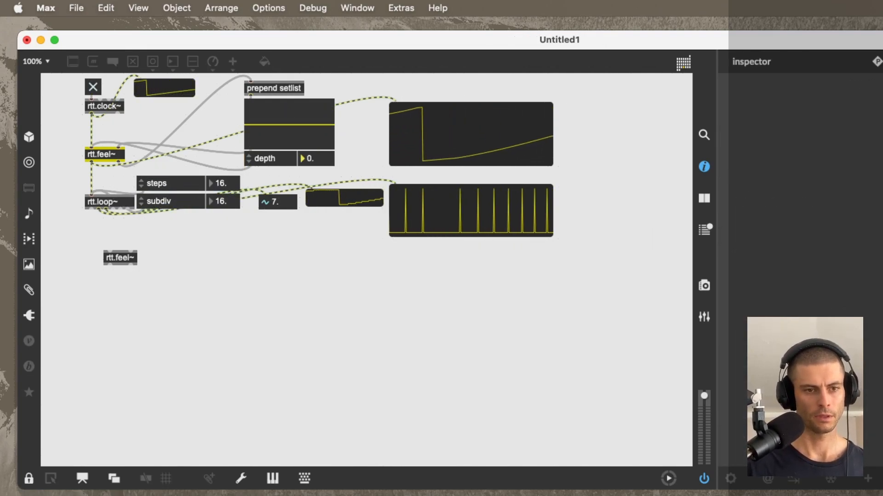
click(119, 258)
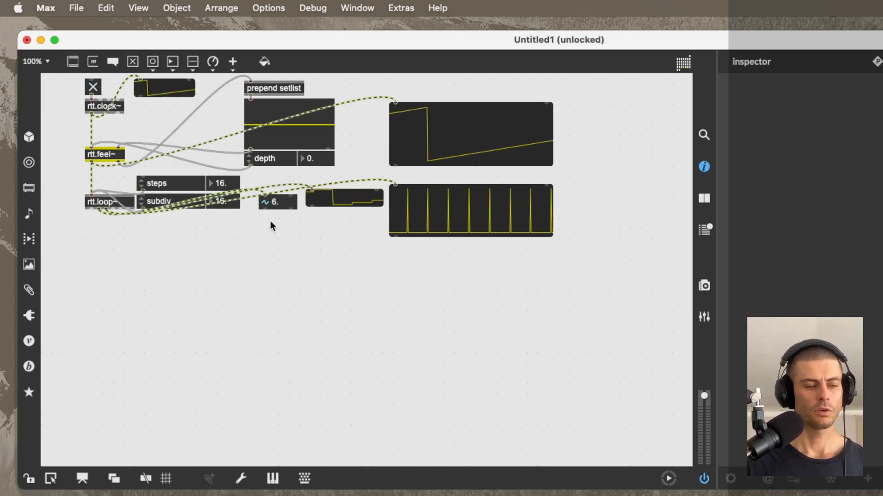
Create rtt.euclidean~ with a step-display snippet and a steps attribute control
click(276, 202)
text(rtt.euclidean~)
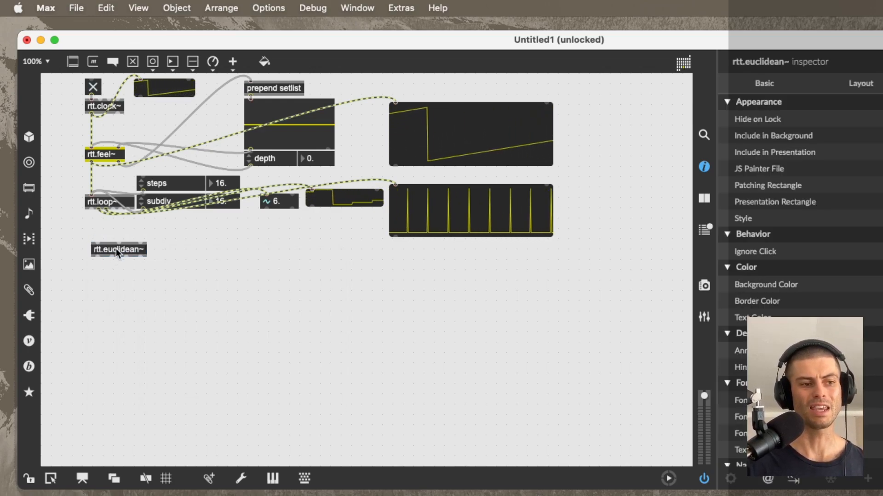
click(118, 251)
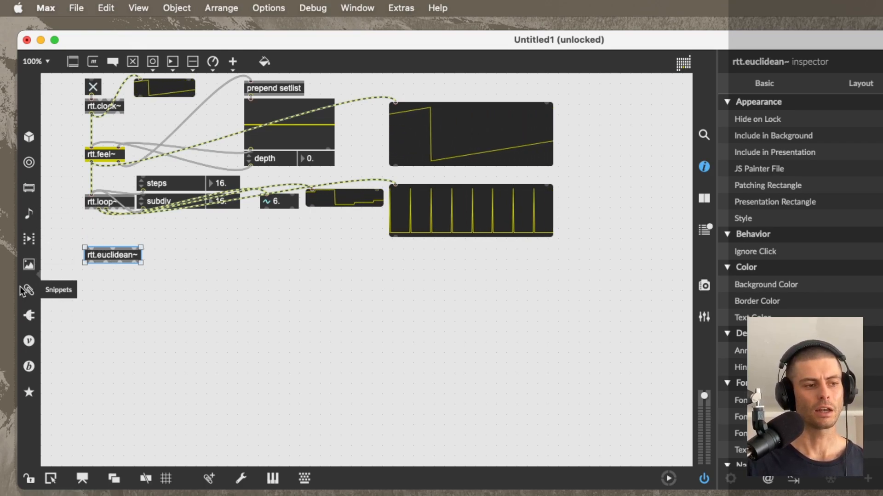
click(28, 289)
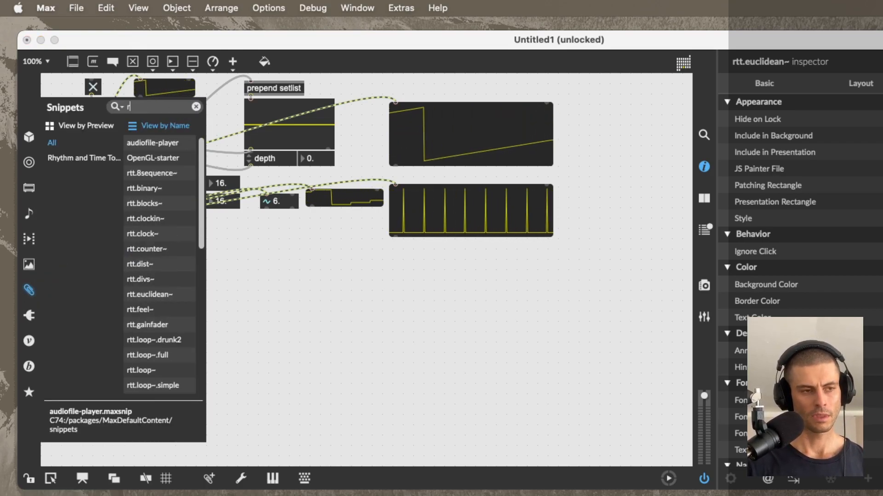
text(tt.ste)
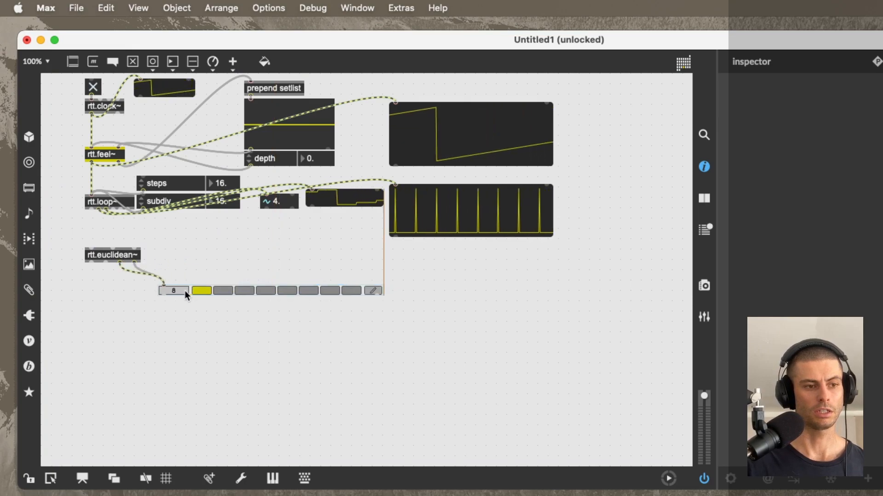
right_click(112, 255)
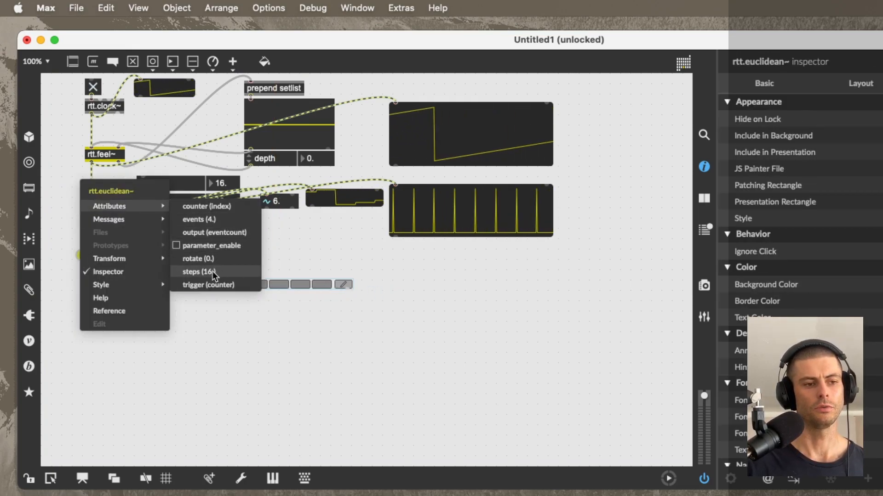
click(194, 272)
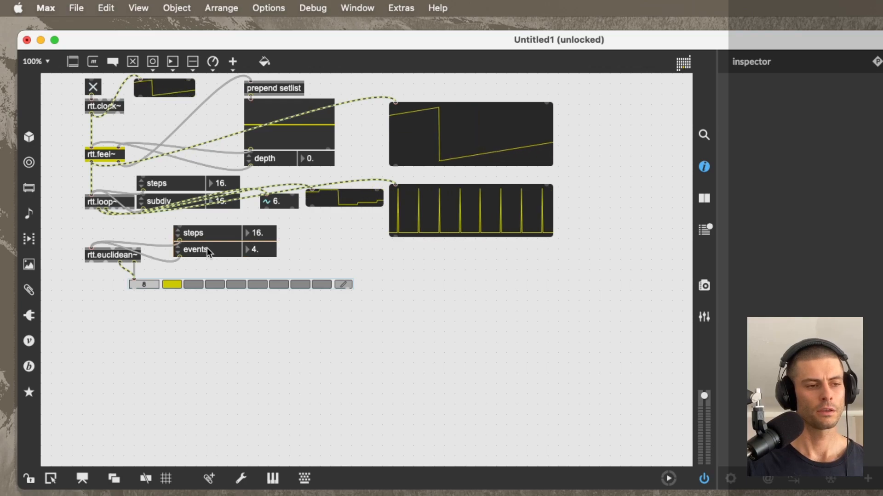
Add a rotate control to rtt.euclidean~ and raise its events to 8
click(225, 249)
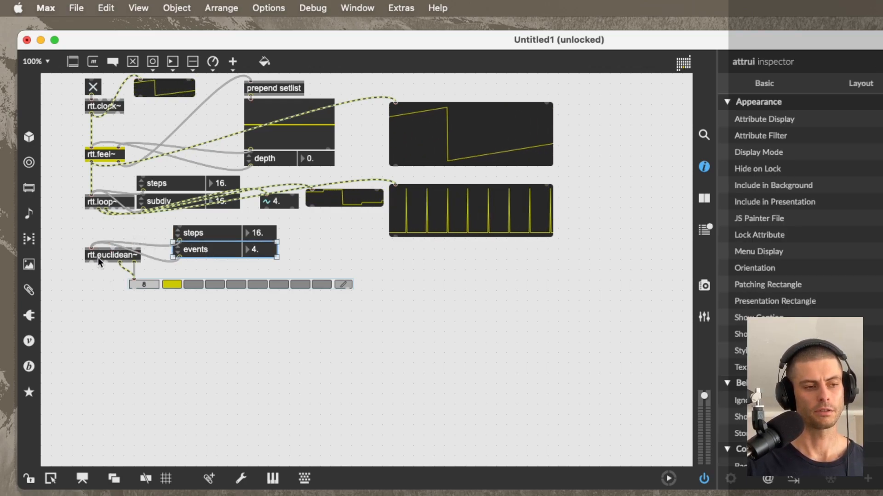
right_click(112, 254)
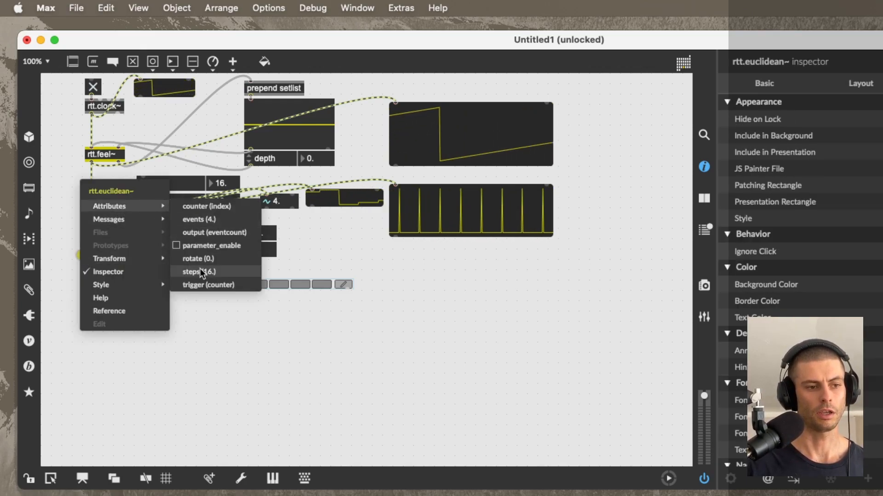
click(198, 271)
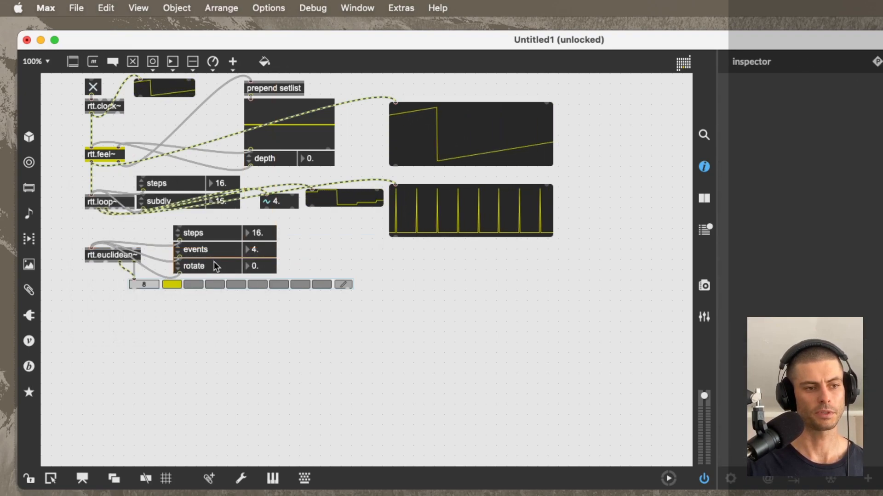
click(259, 249)
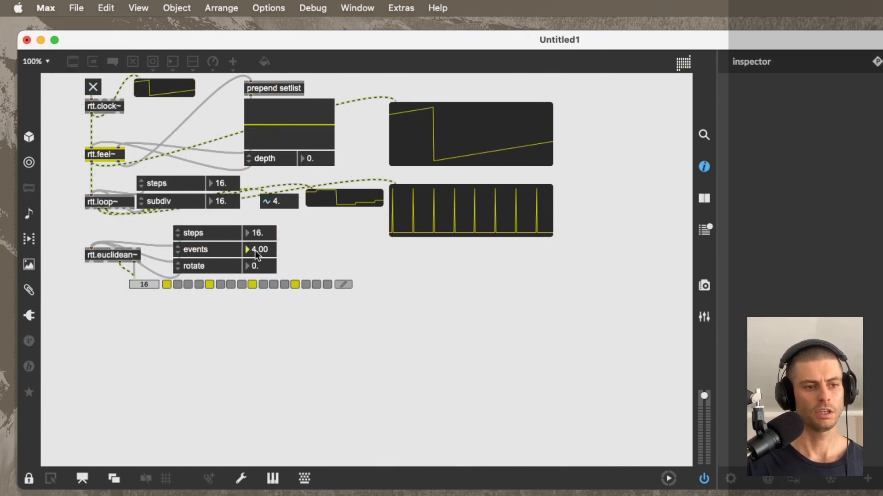
drag(259, 249, 259, 237)
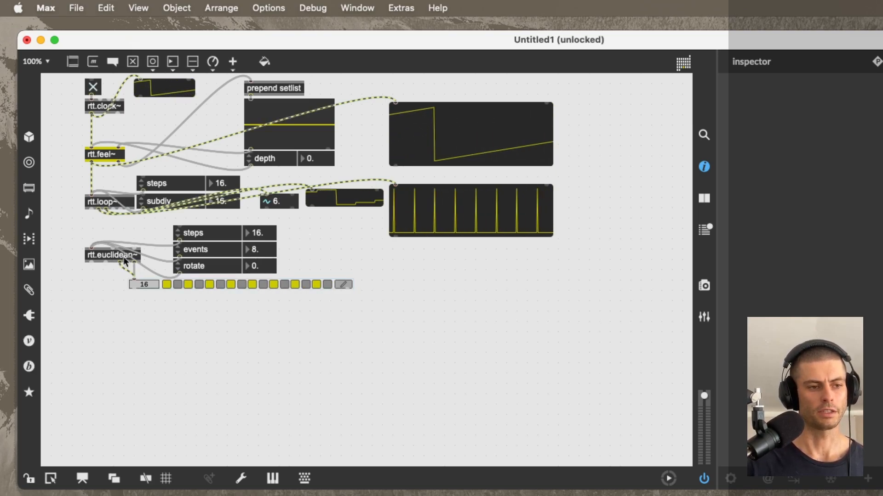
click(194, 233)
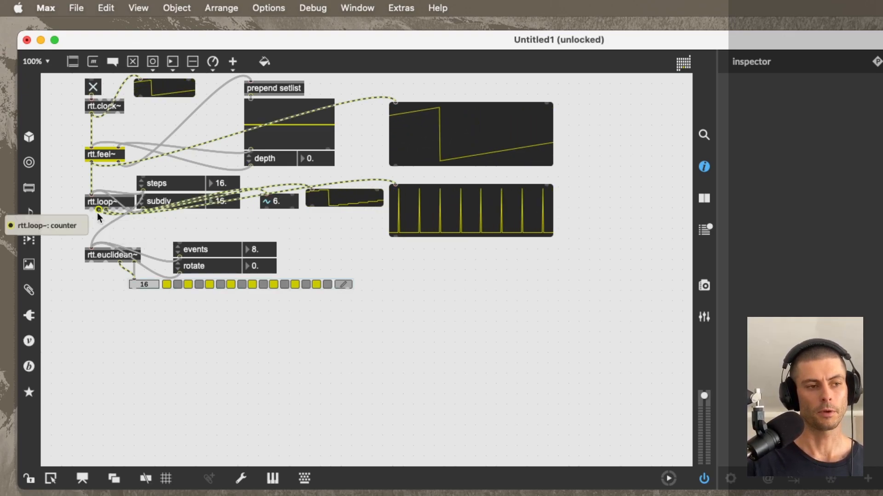
Select the small signal number box in the euclidean section
click(275, 202)
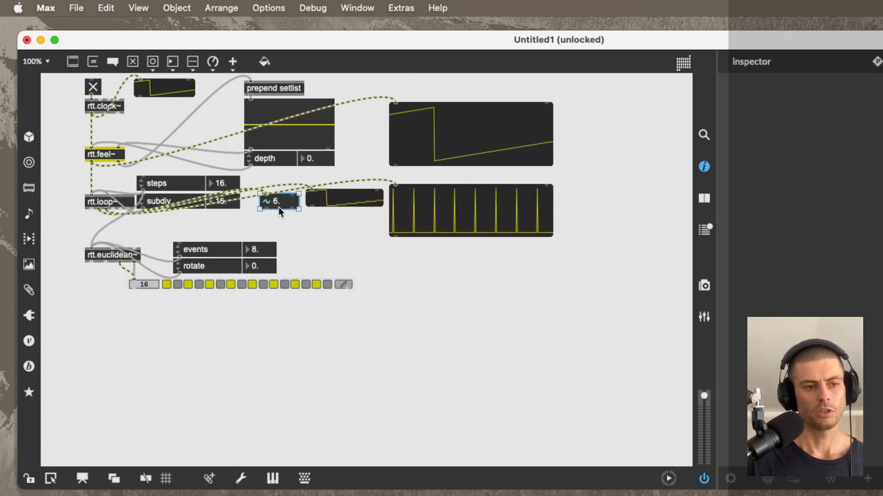
click(276, 201)
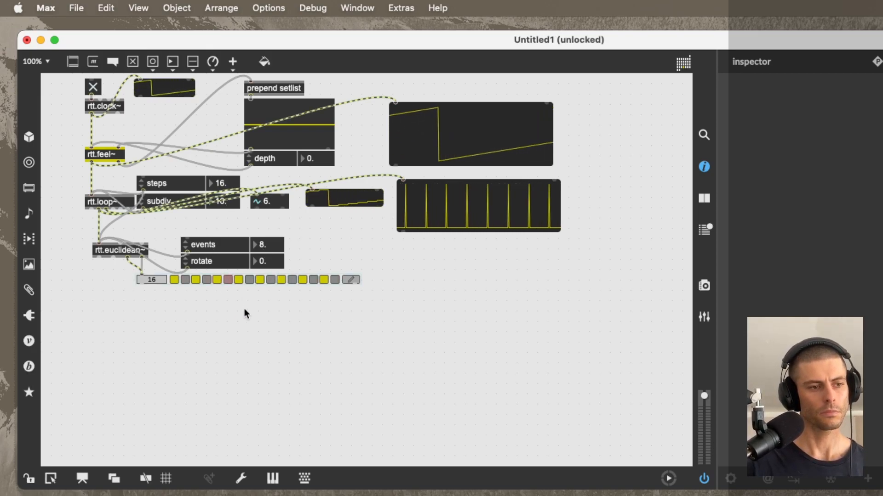
mouse_move(303, 305)
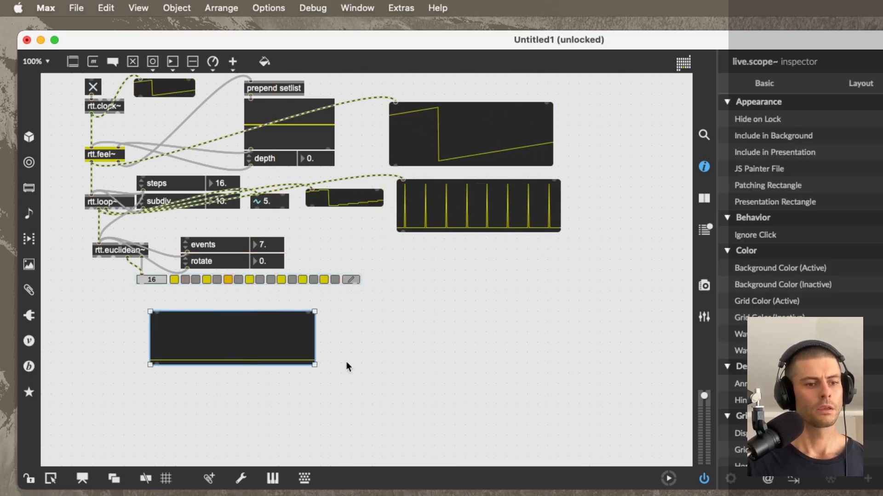
Shrink the new scope to a narrow strip and reposition it beside the step display
drag(314, 364, 247, 331)
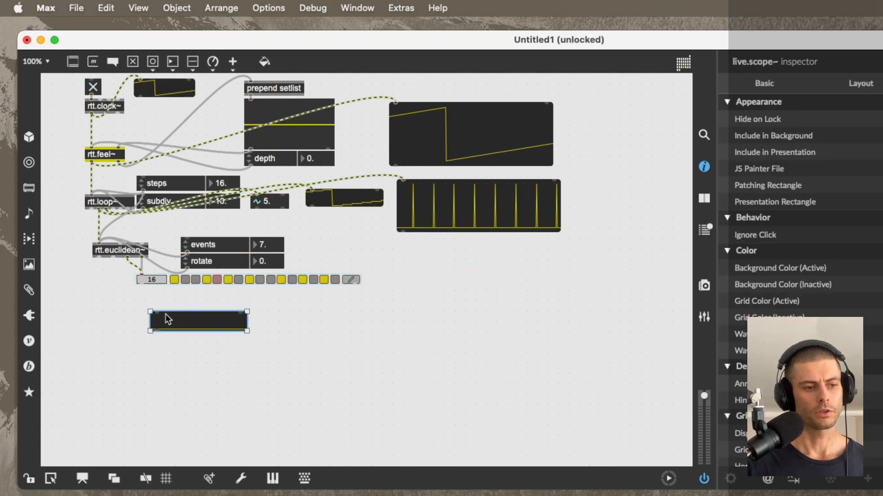
drag(113, 260, 169, 315)
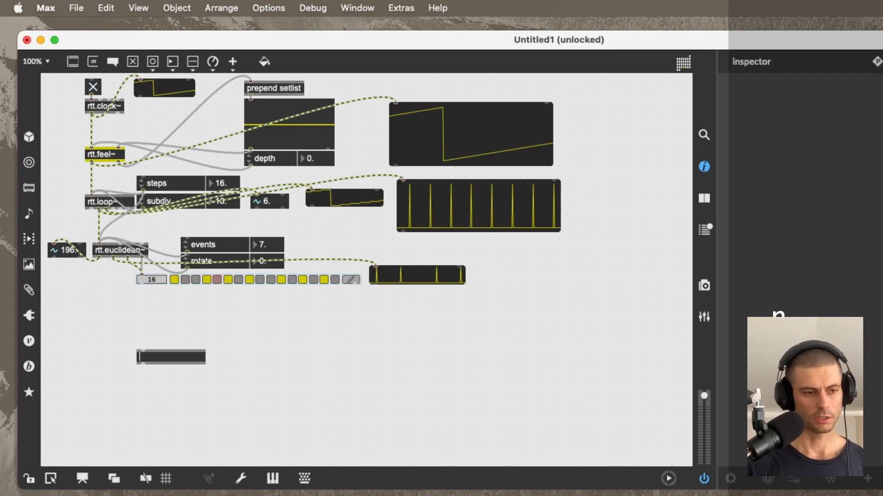
Place rtt.notes~ with length 12, basenote 60 and octaves 1 controls, moved to its right
text(rtt.b)
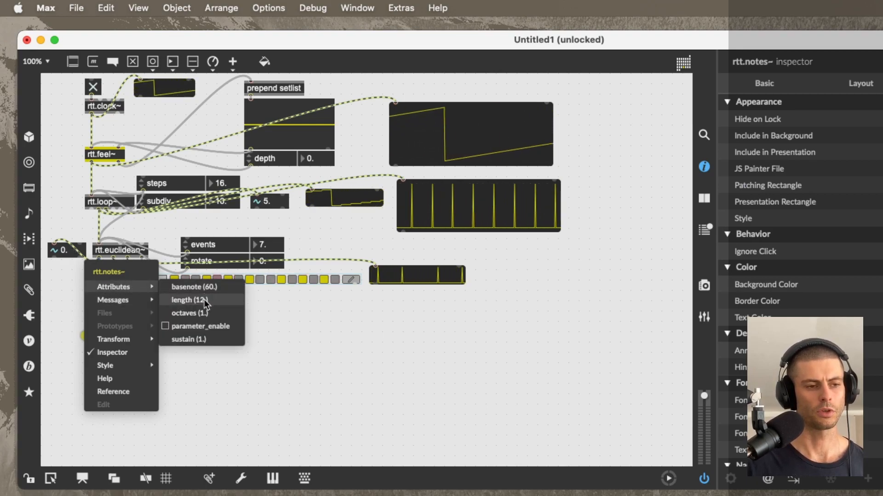
click(188, 299)
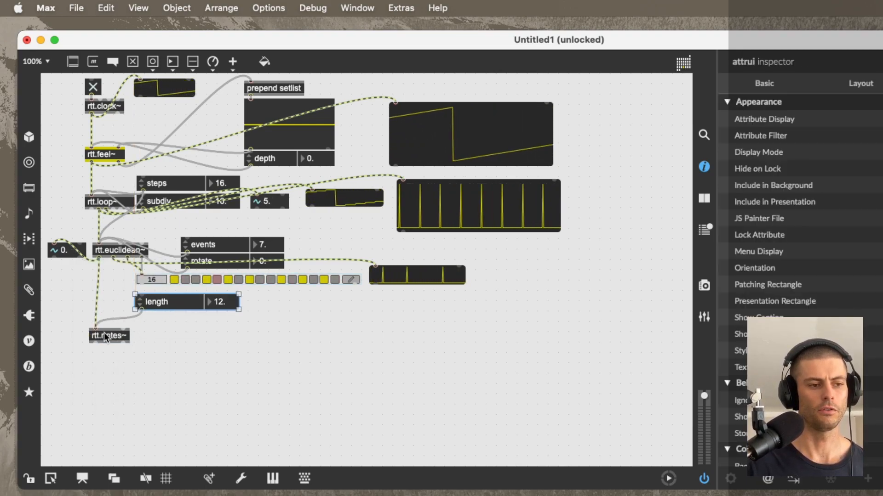
right_click(108, 335)
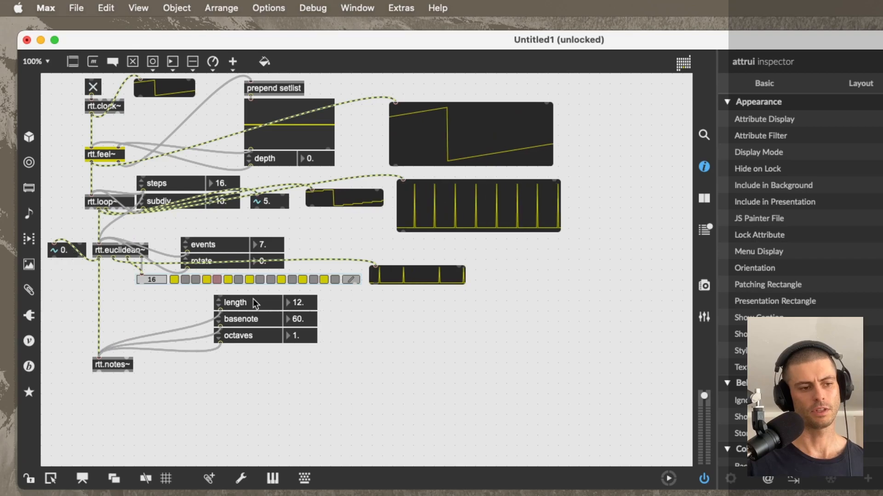
drag(248, 303, 400, 295)
text(multislider @s)
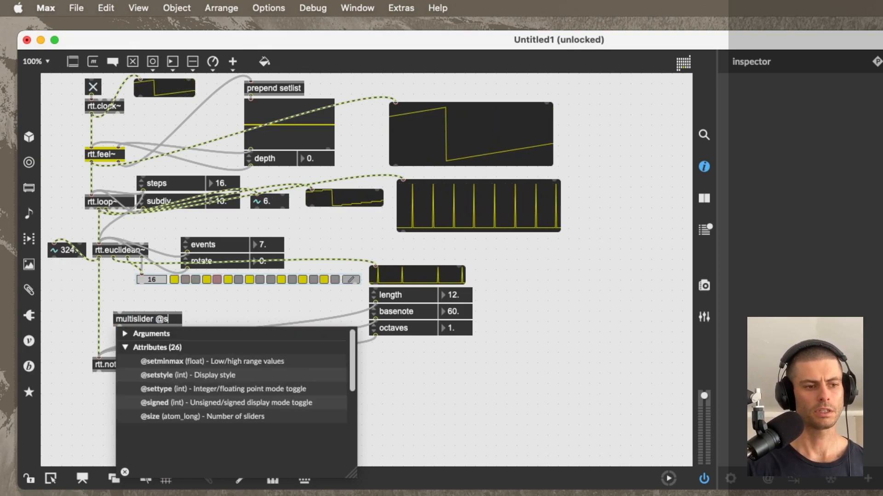
text(ize 11 @)
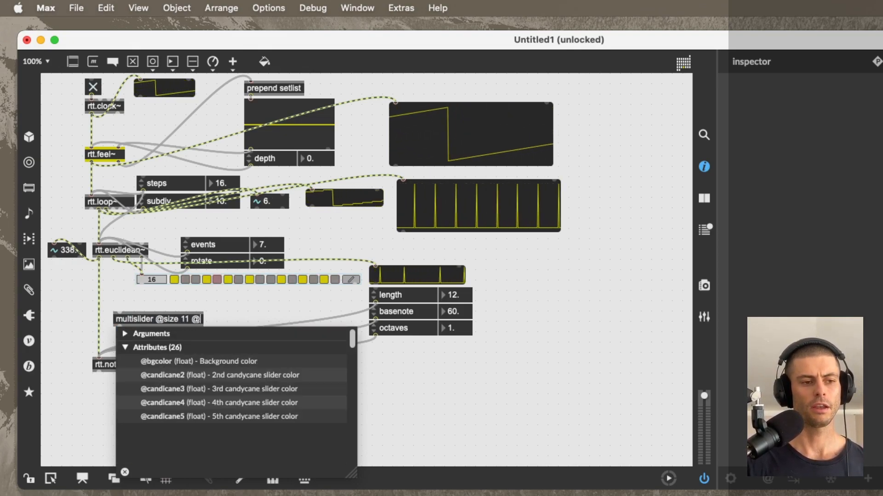
text(setmin)
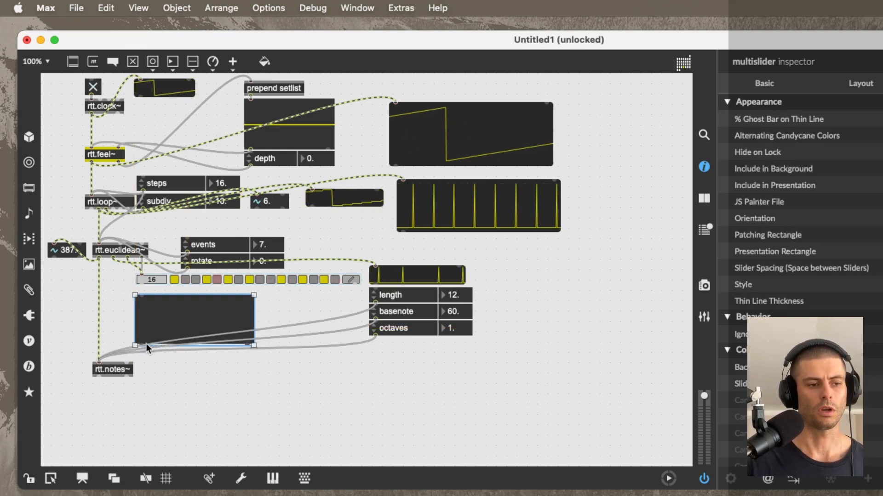
click(194, 320)
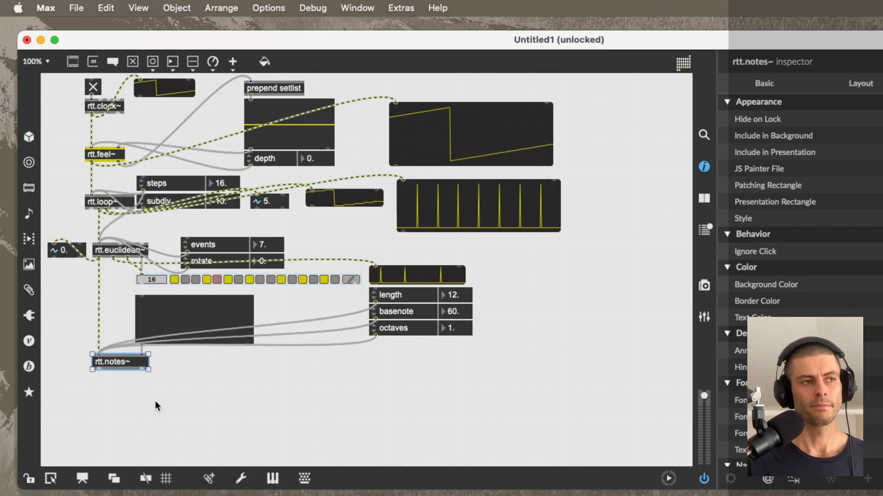
Wire a number~ display under rtt.notes~, draw the note sliders, and try another base note
click(389, 311)
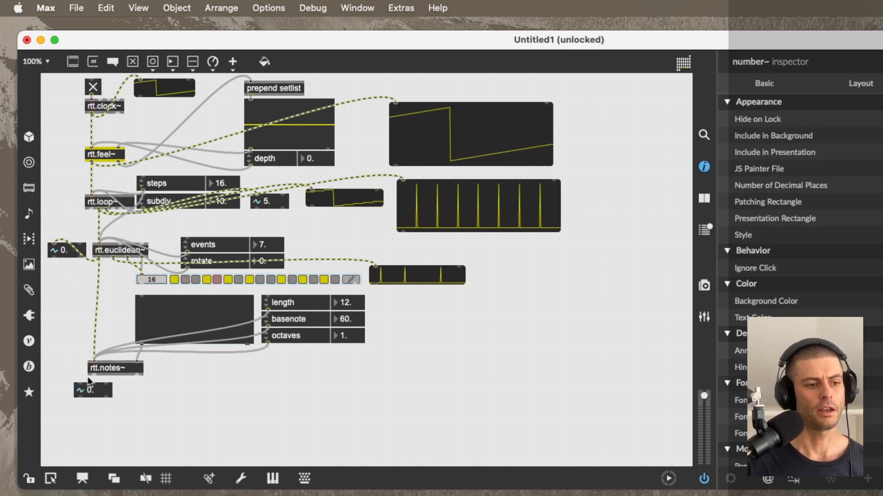
click(115, 368)
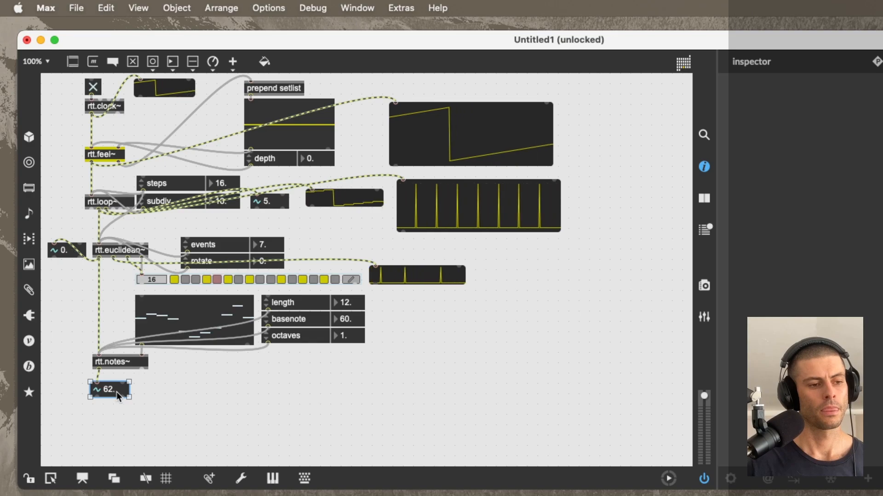
click(194, 318)
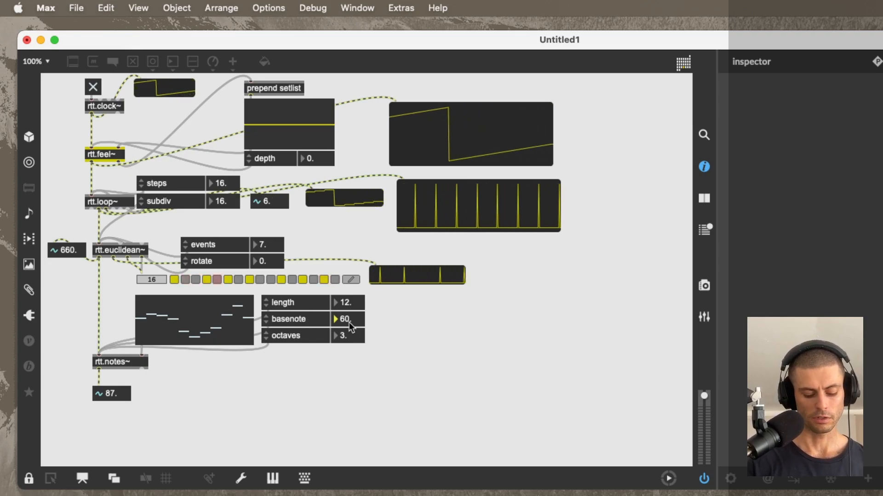
drag(346, 319, 346, 332)
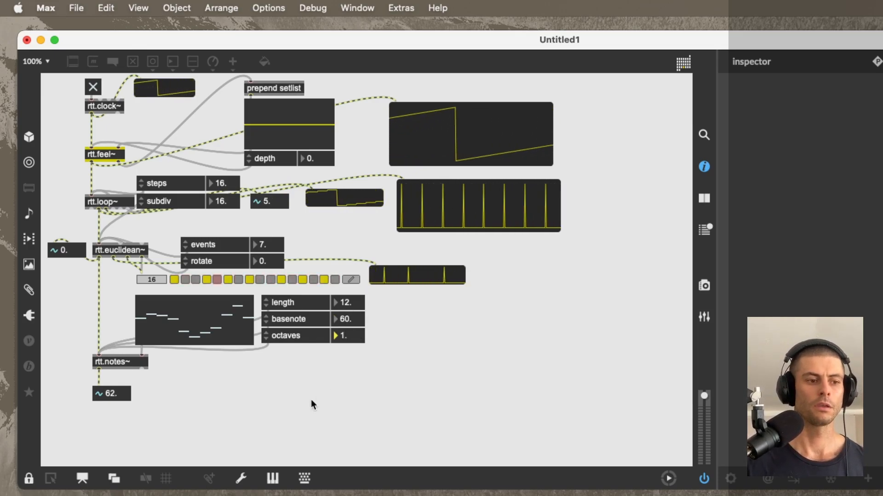
Unlock the patch and chain rtt.notes~ through rtt.makenote~ into a midiout object
click(29, 479)
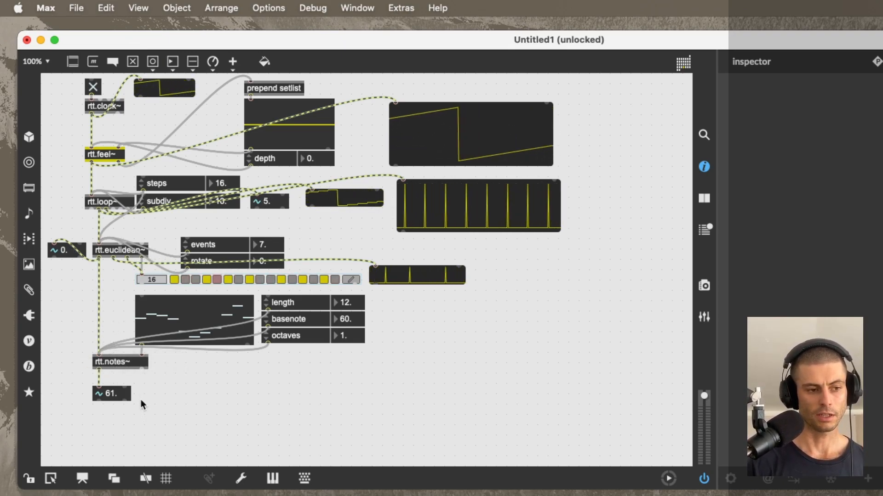
text(rtt.makenote~)
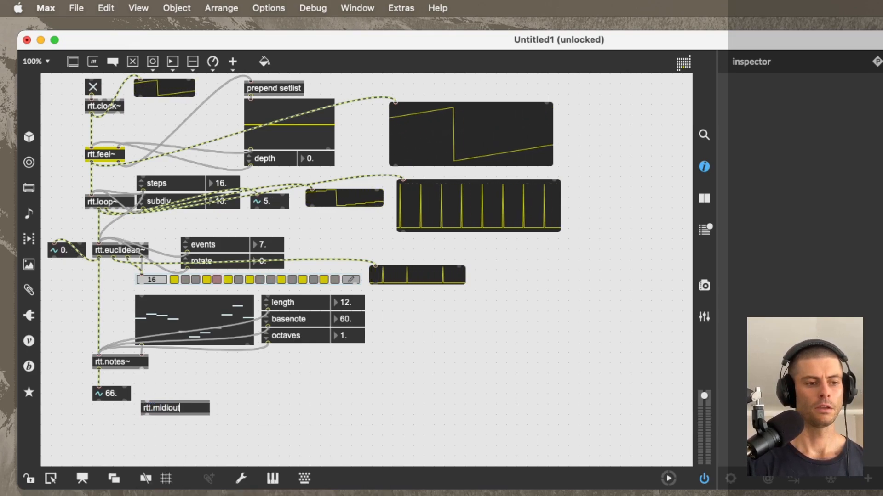
text(rtt.makenote~)
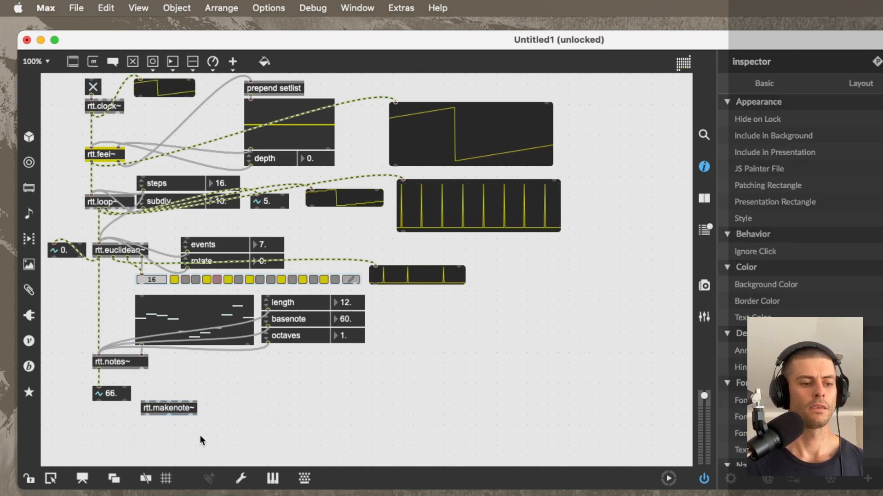
text(midiout)
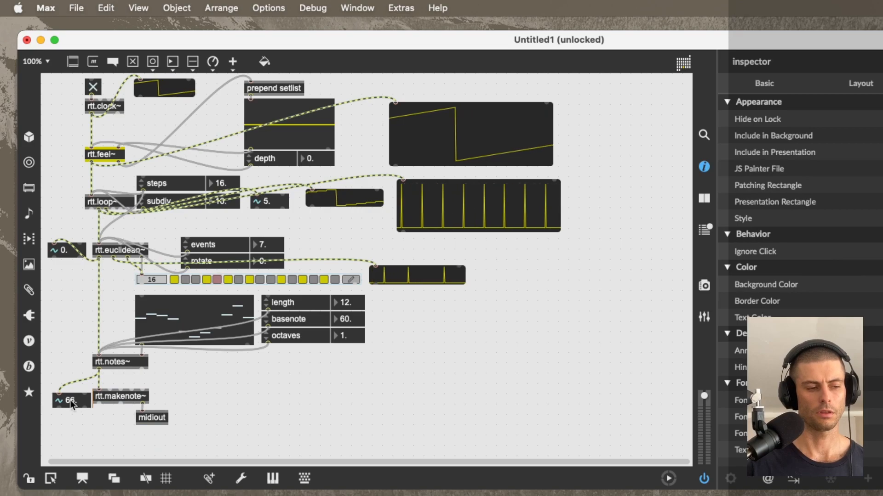
click(65, 396)
text(rtt.sequence~)
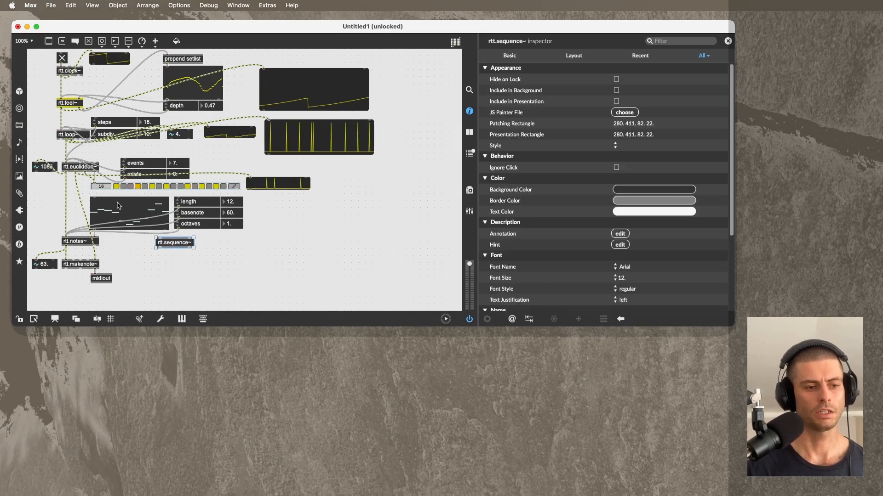
Move rtt.sequence~ right of the notes section and add a low-value attribute control
drag(175, 242, 274, 248)
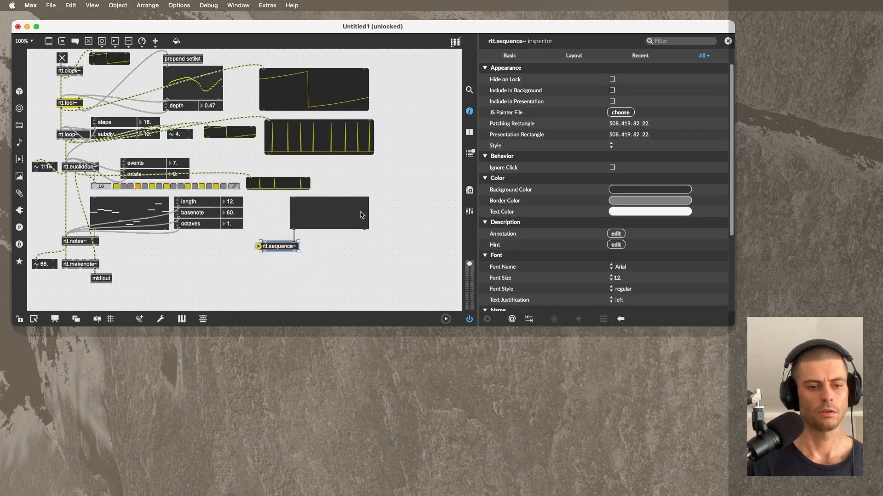
right_click(278, 245)
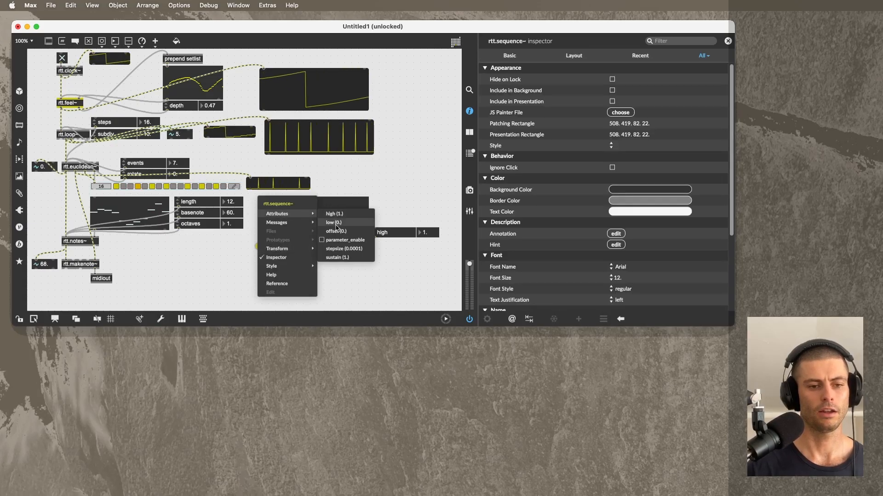
click(332, 223)
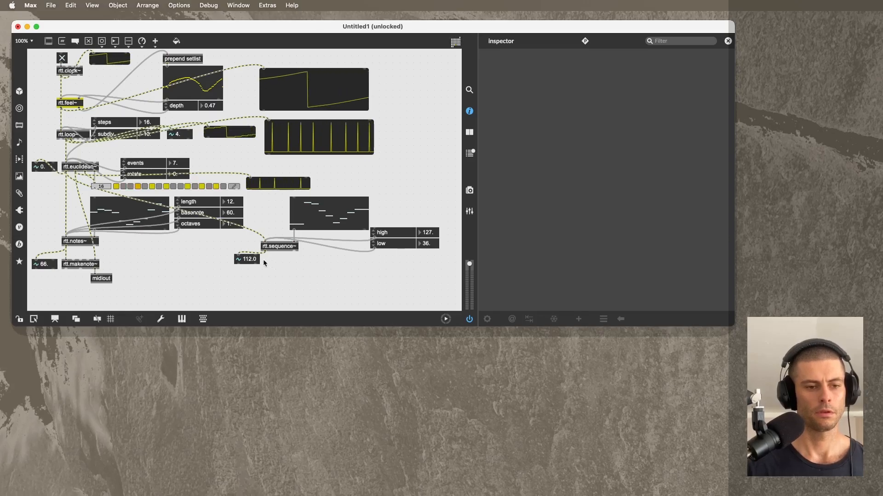
Select rtt.sequence~ and bring up its attribute options menu
click(277, 246)
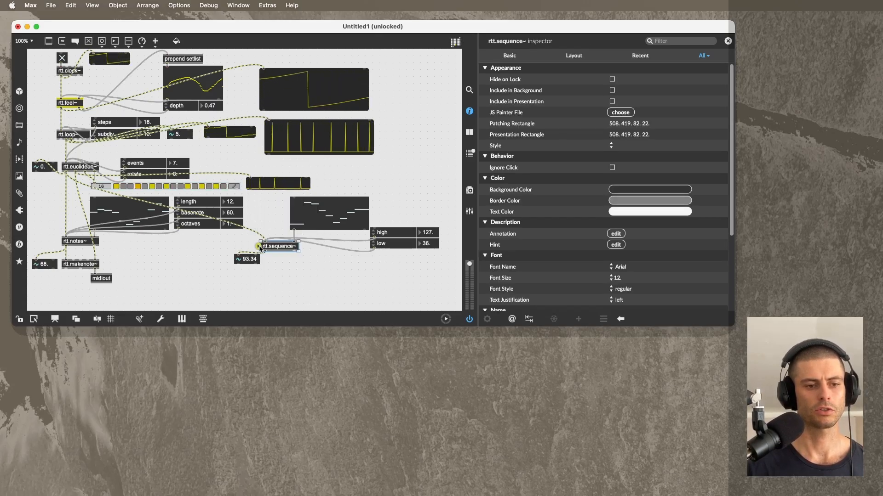
right_click(277, 246)
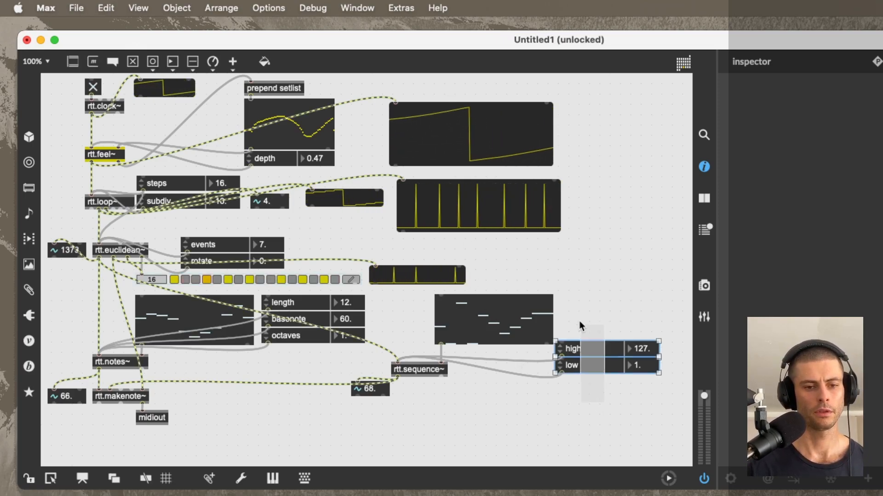
drag(605, 357, 492, 369)
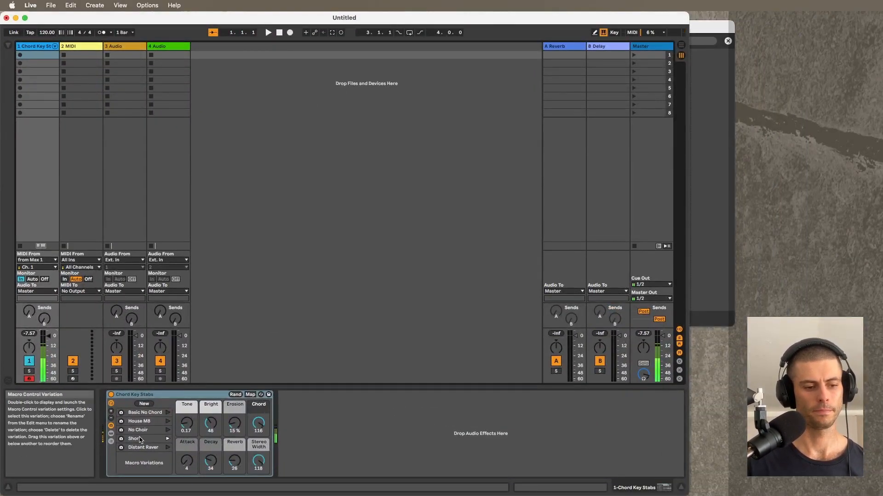
Launch the Short macro variation on the Chord Key Stabs rack
click(135, 438)
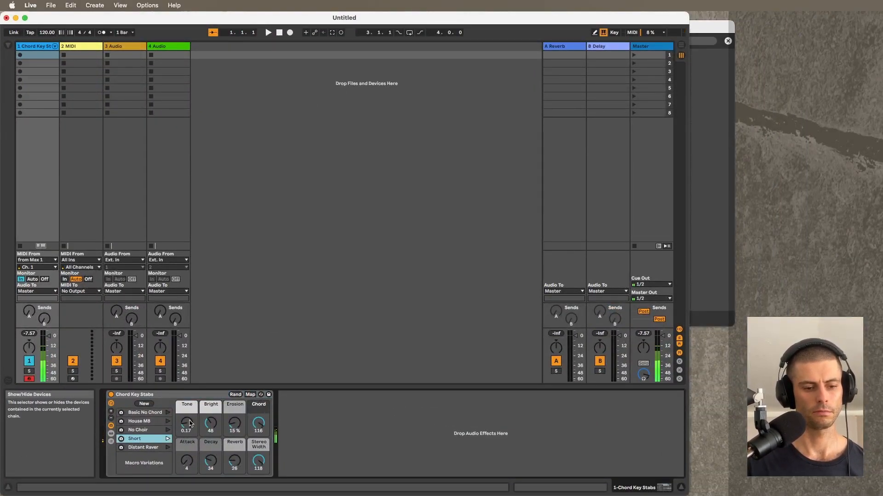